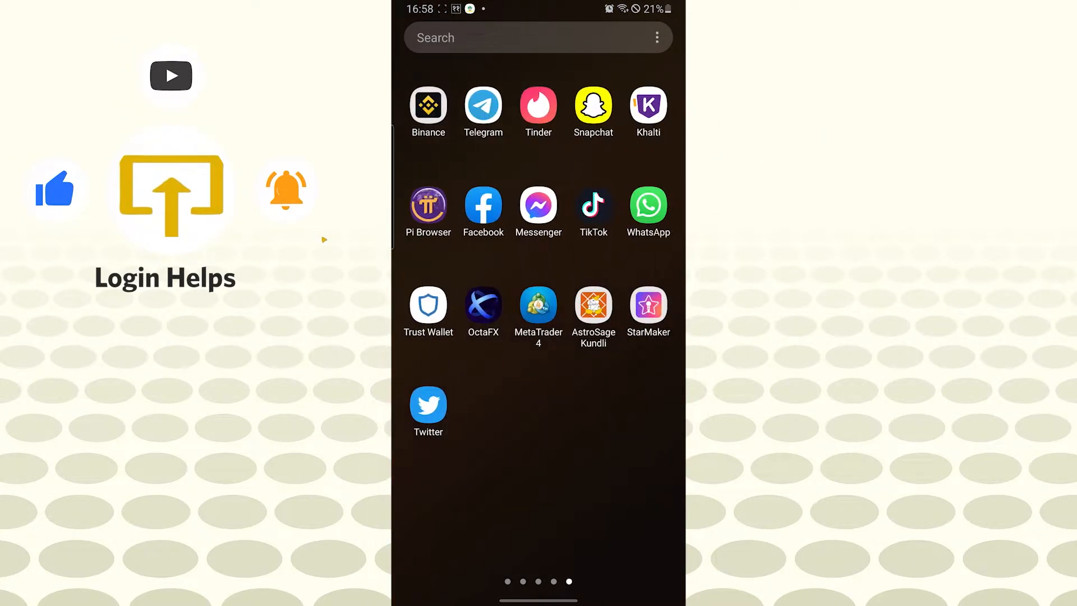
pyautogui.click(538, 206)
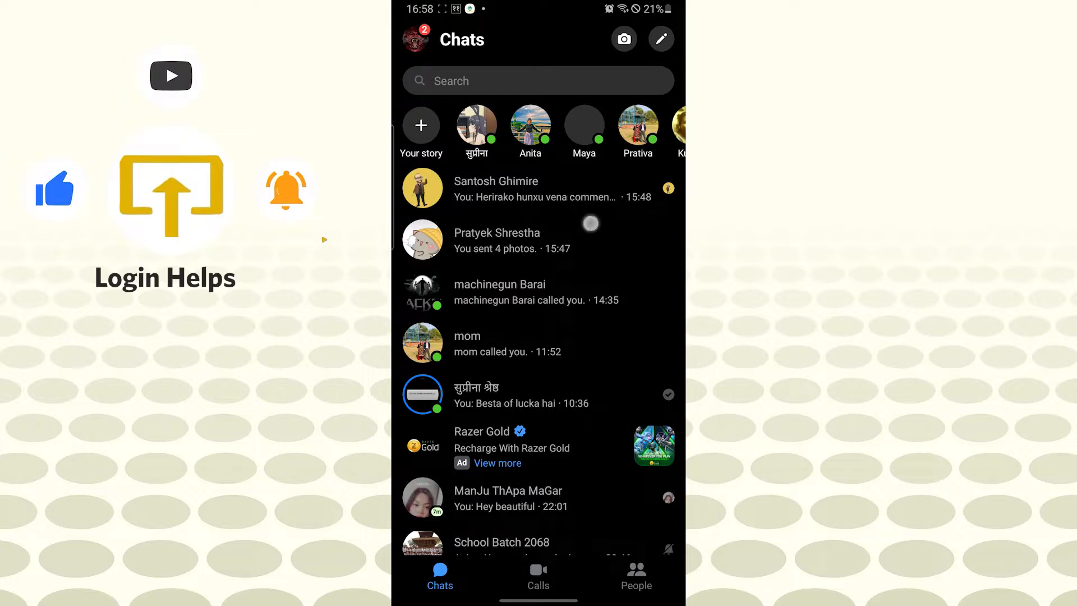
pyautogui.click(496, 240)
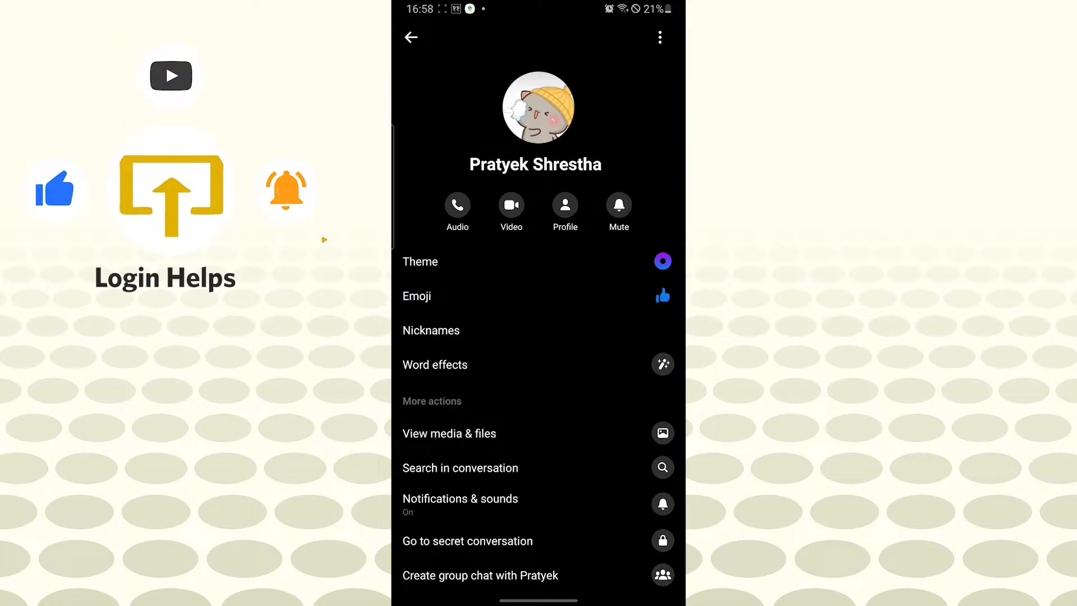
# Scroll the details page down to the Privacy section with Restrict and Block
pyautogui.scroll(3)
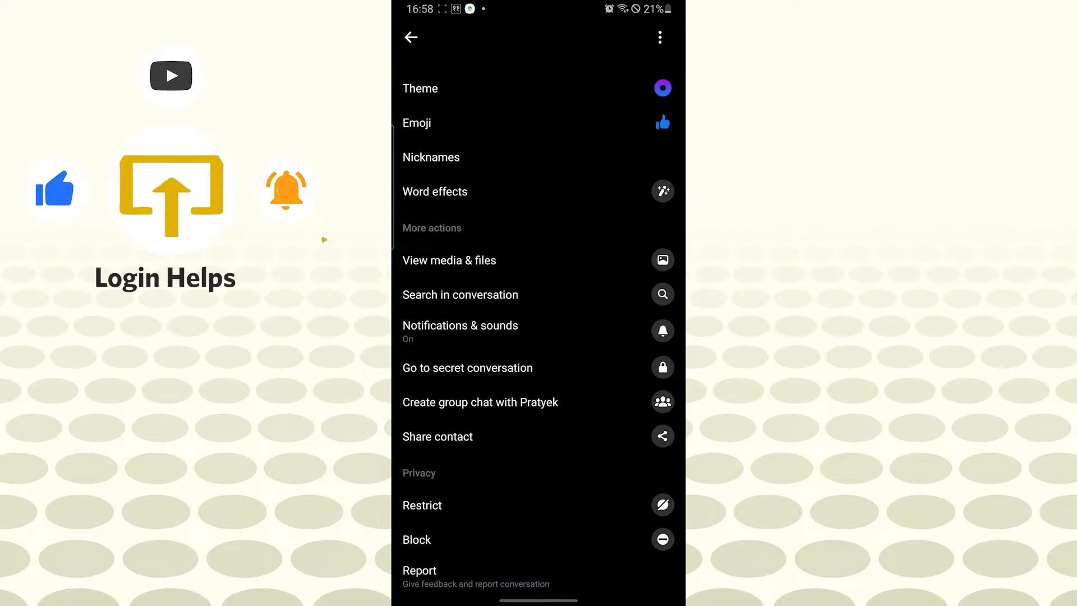